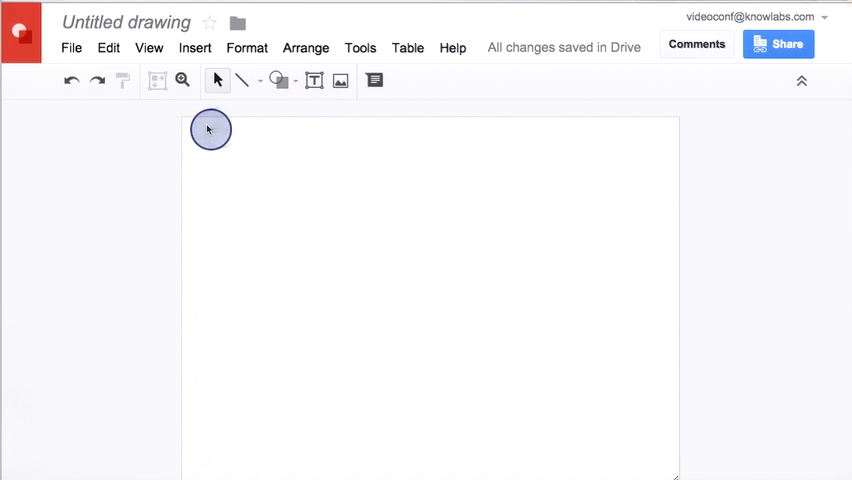
Type 'Hello sunshine!' into a text box at the canvas top-left and select it
text(Hello w)
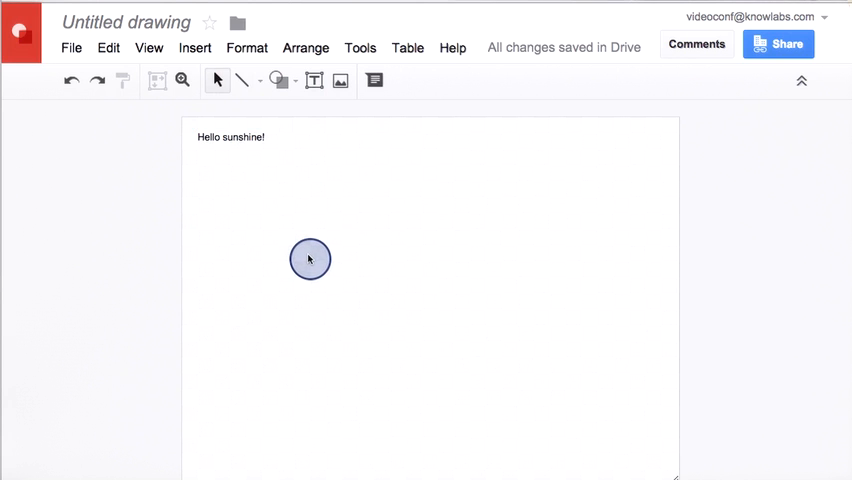
drag(310, 258, 327, 185)
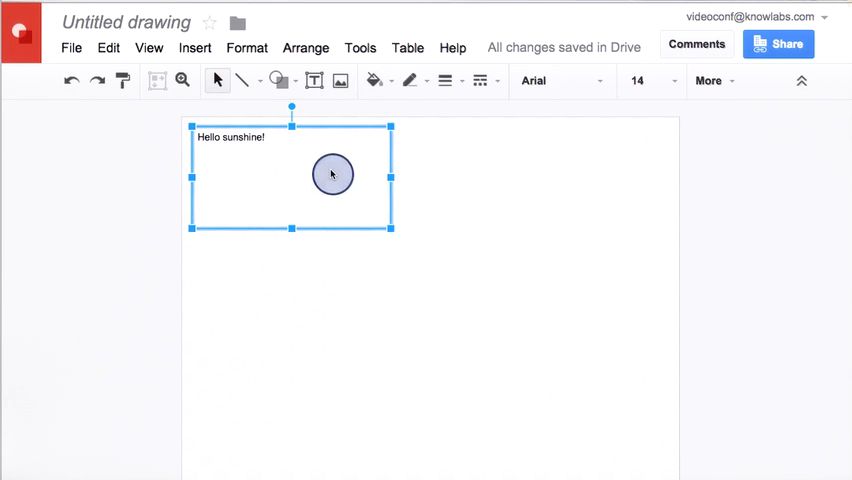
Fill the 'Hello sunshine!' text box background with yellow
key(Delete)
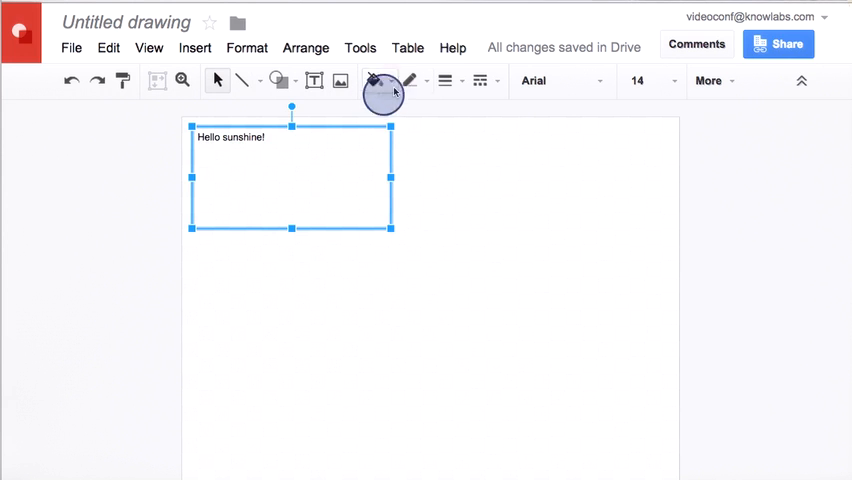
click(375, 81)
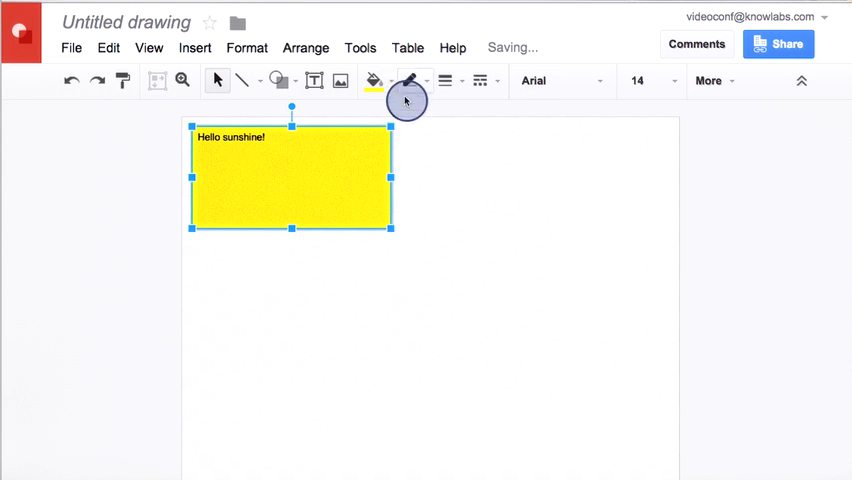